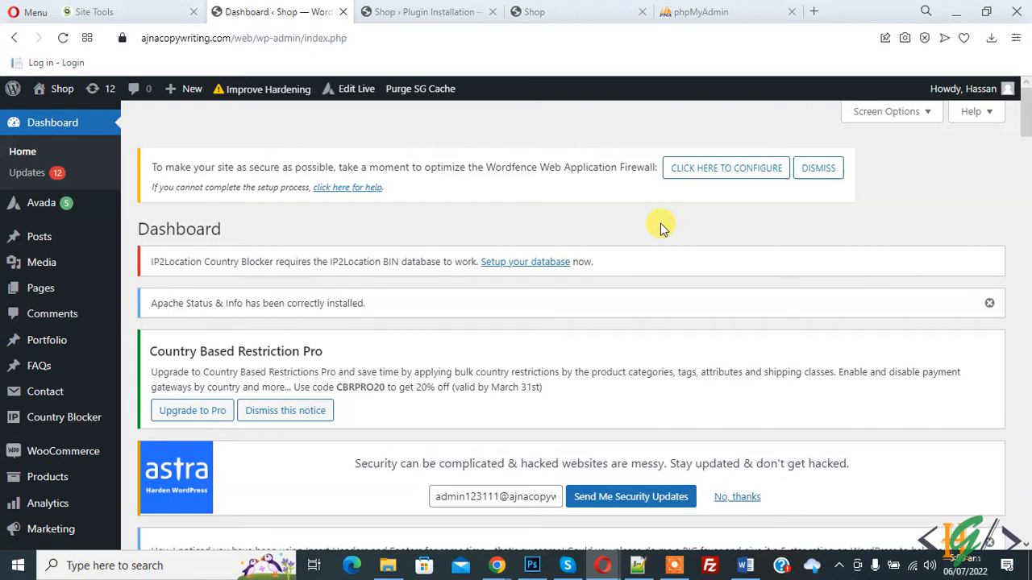
Search Add New plugins for 'File Upload Types', install the WPForms plugin and activate it.
scroll(down, 3)
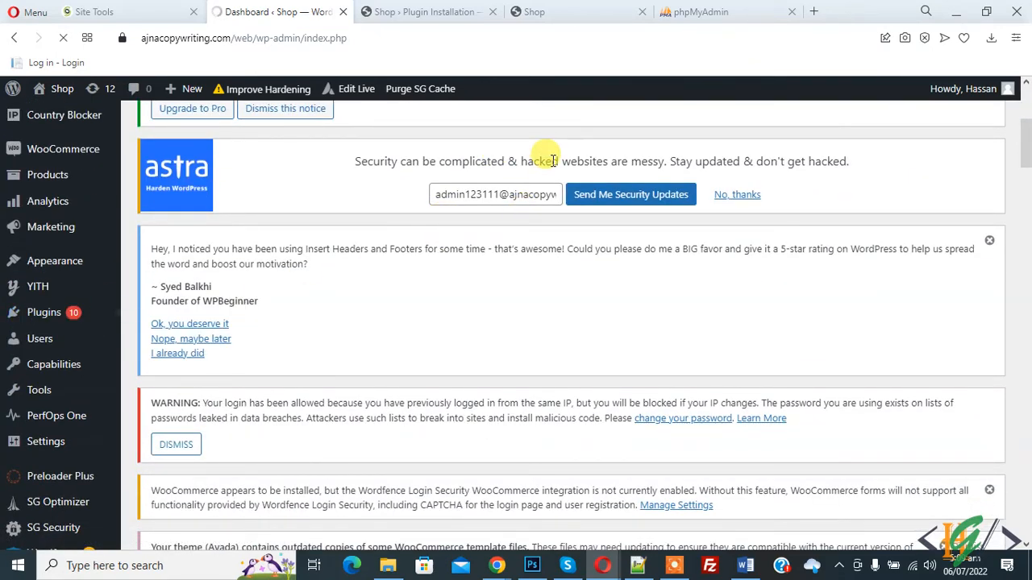
click(45, 312)
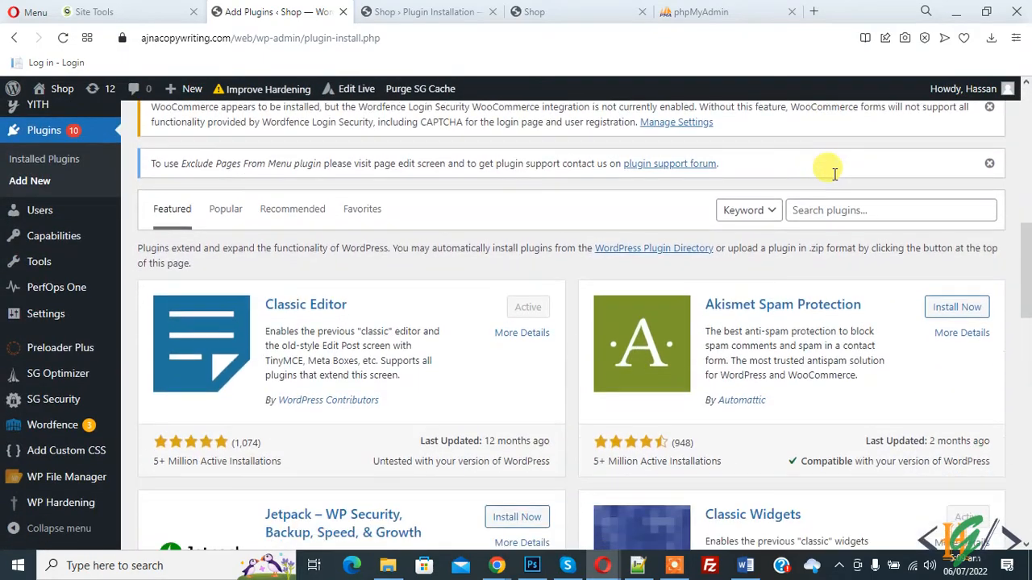
text(File Upload Types)
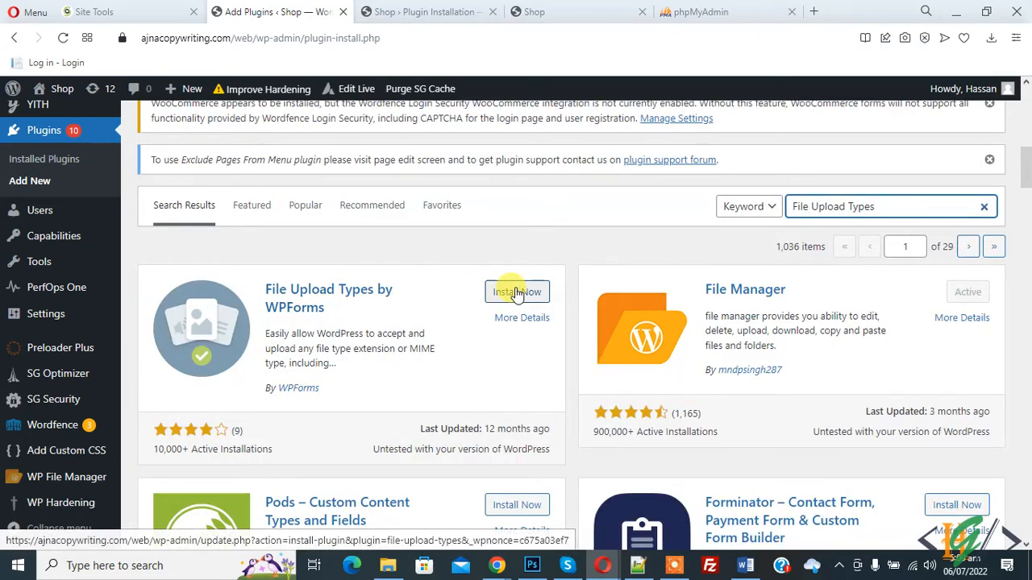
click(516, 290)
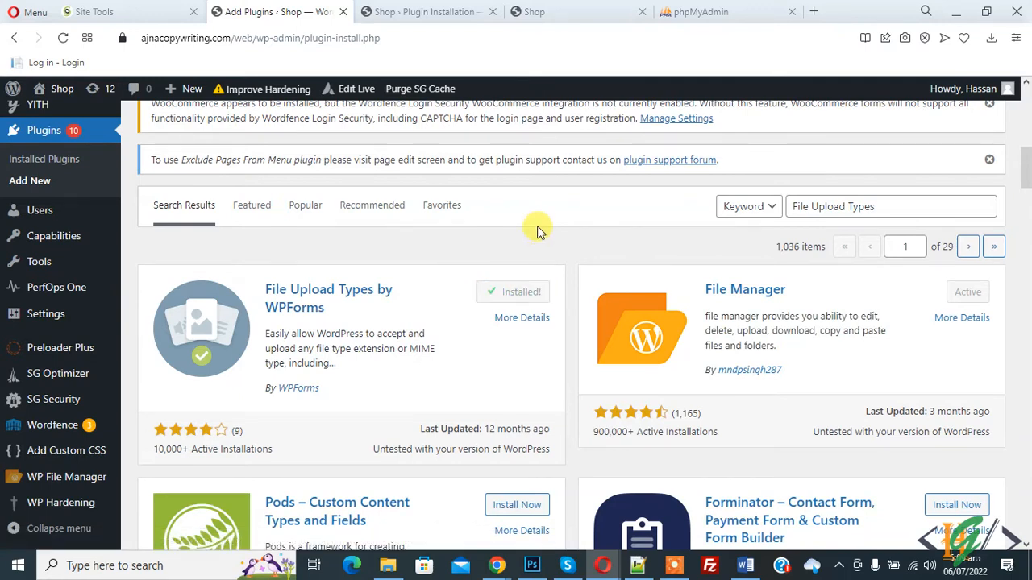
click(523, 292)
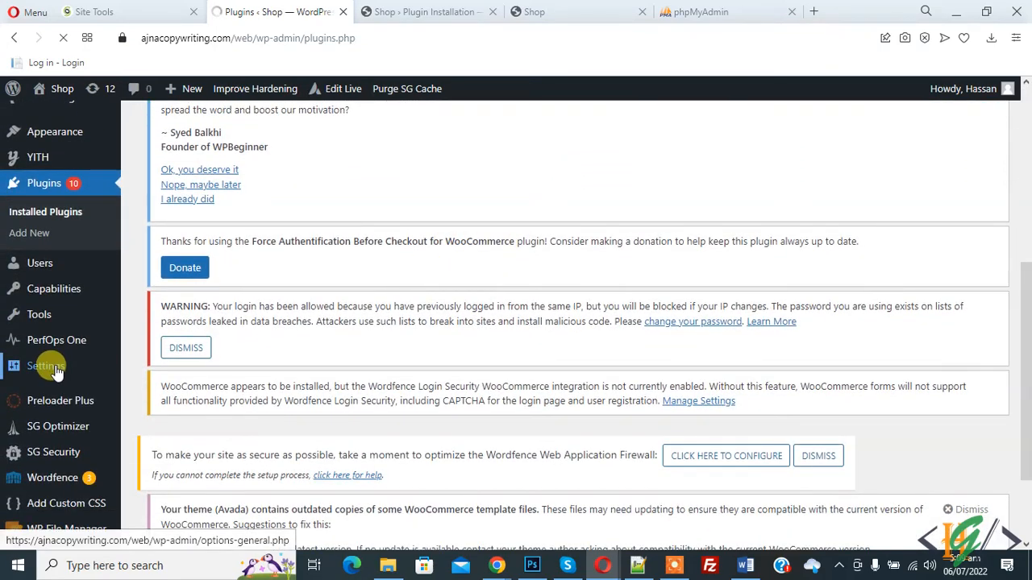
Reach the File Upload Types page under Settings in the admin sidebar.
scroll(up, 3)
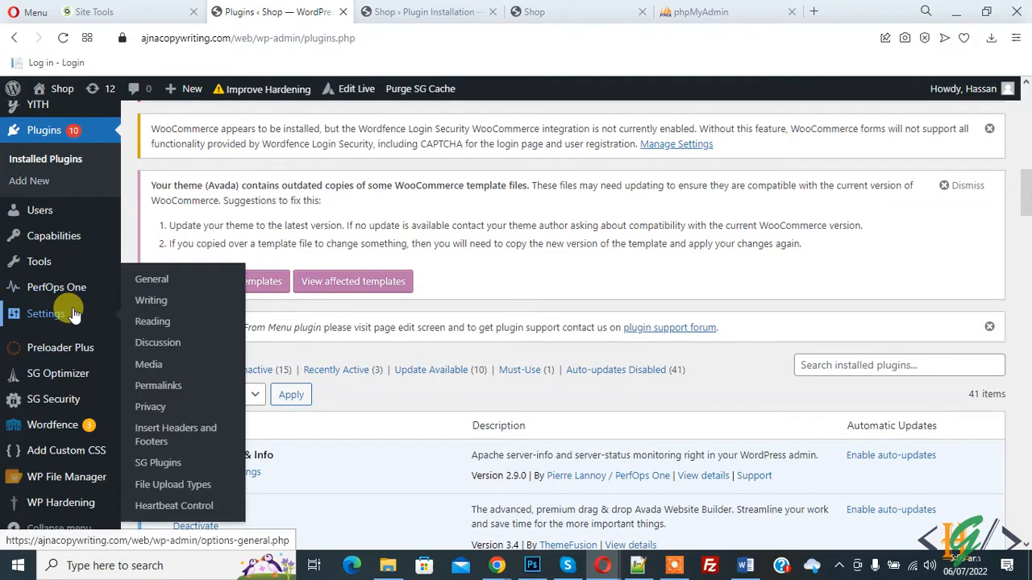
mouse_move(173, 483)
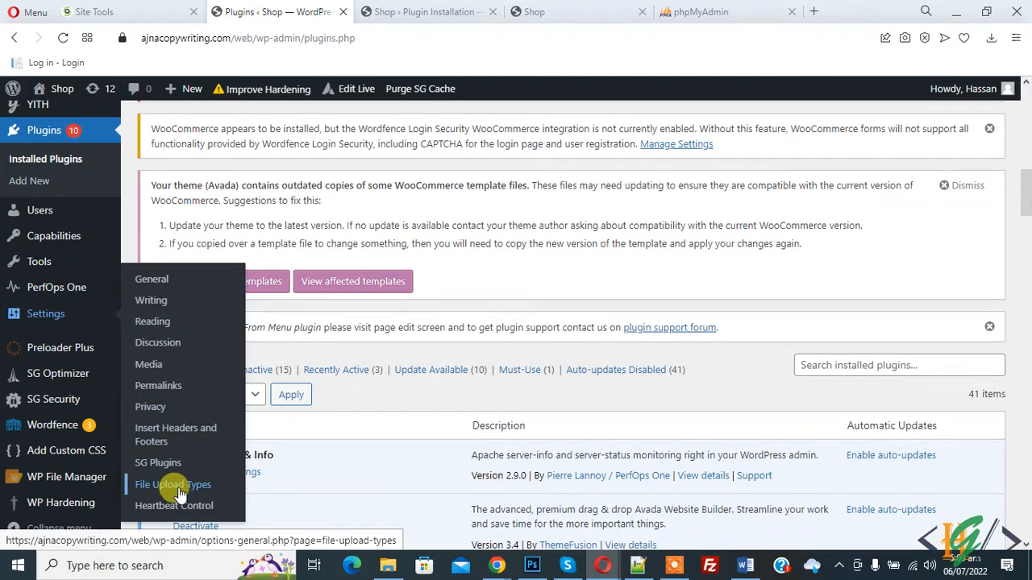
click(173, 484)
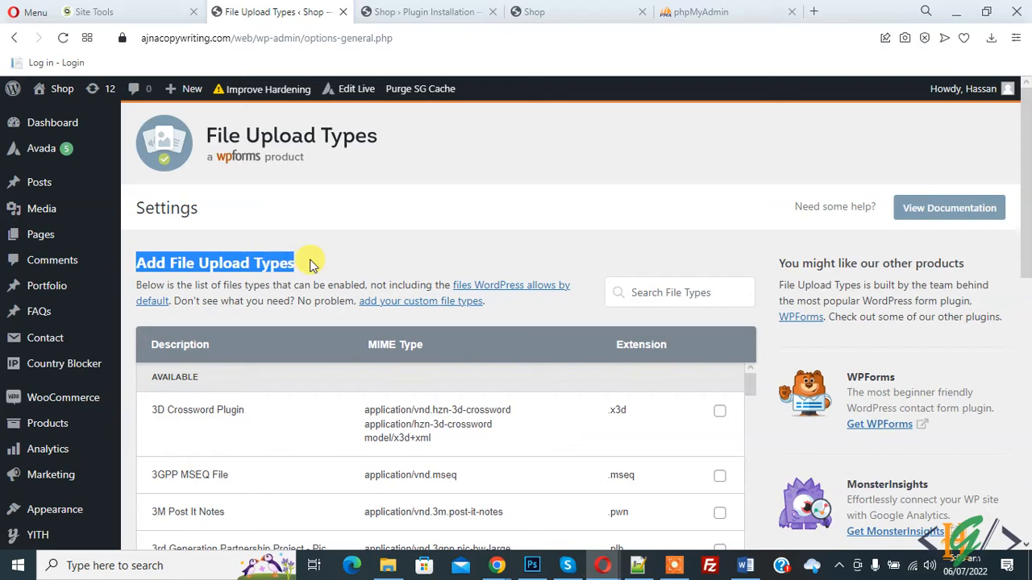
Enable the .psb and .pvb types, search 'xml' to enable .x3d, and save the settings.
scroll(down, 3)
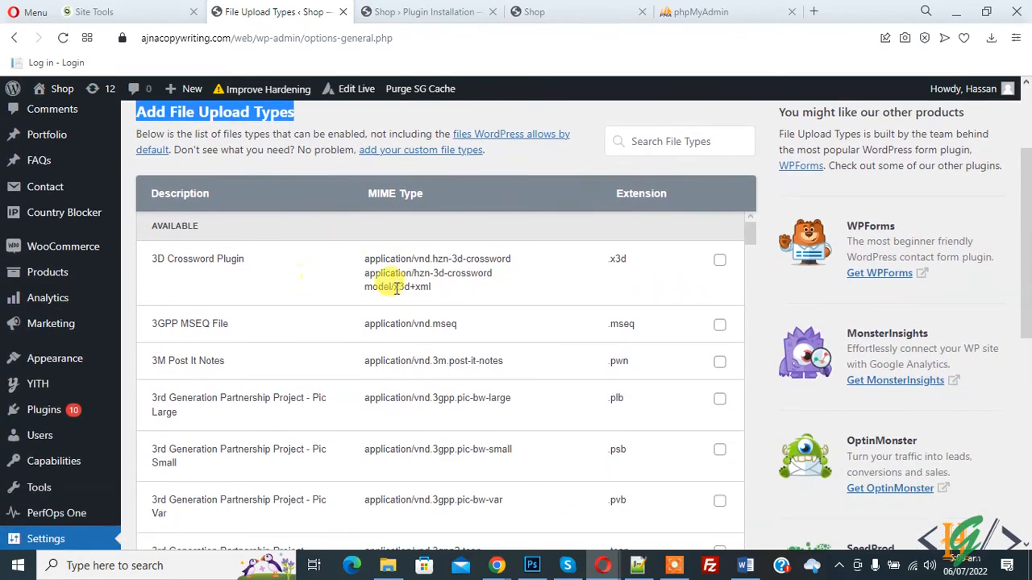
scroll(down, 3)
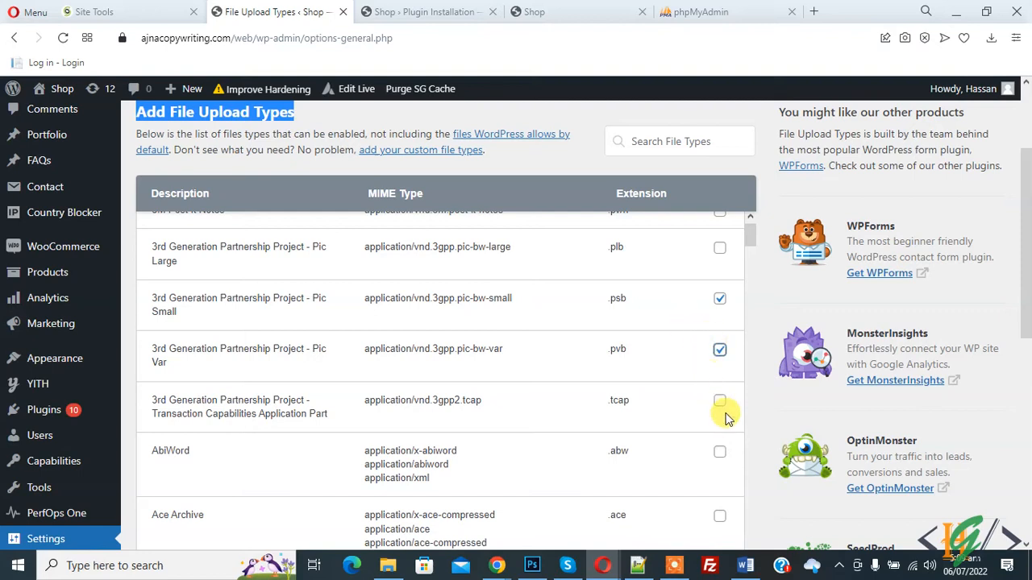
click(680, 142)
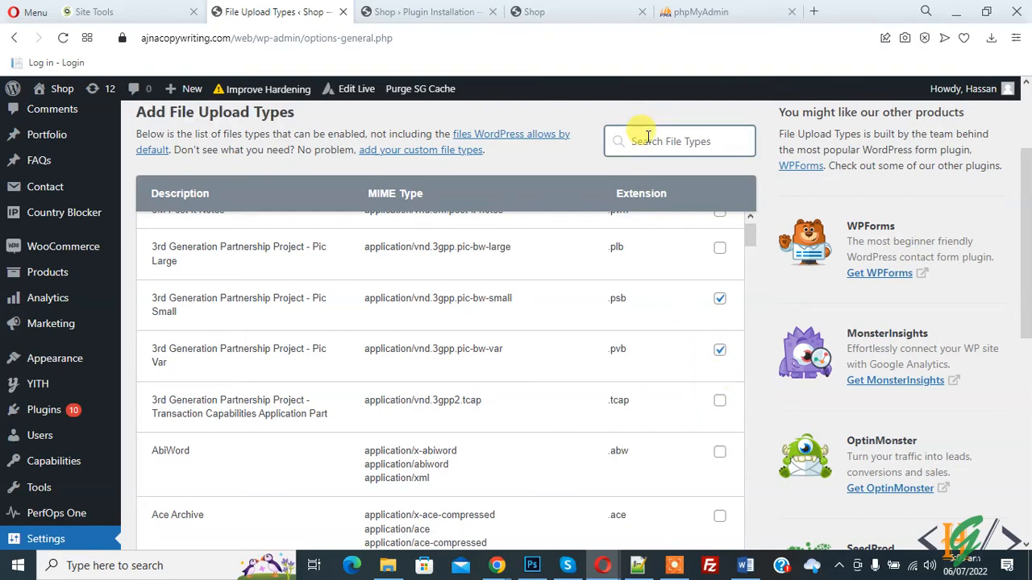
text(xml)
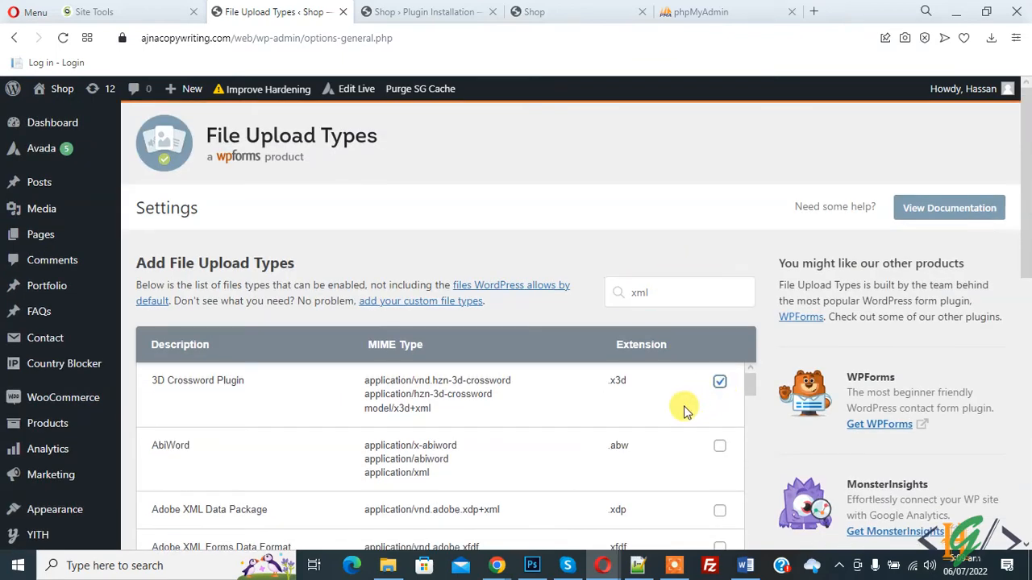
scroll(down, 3)
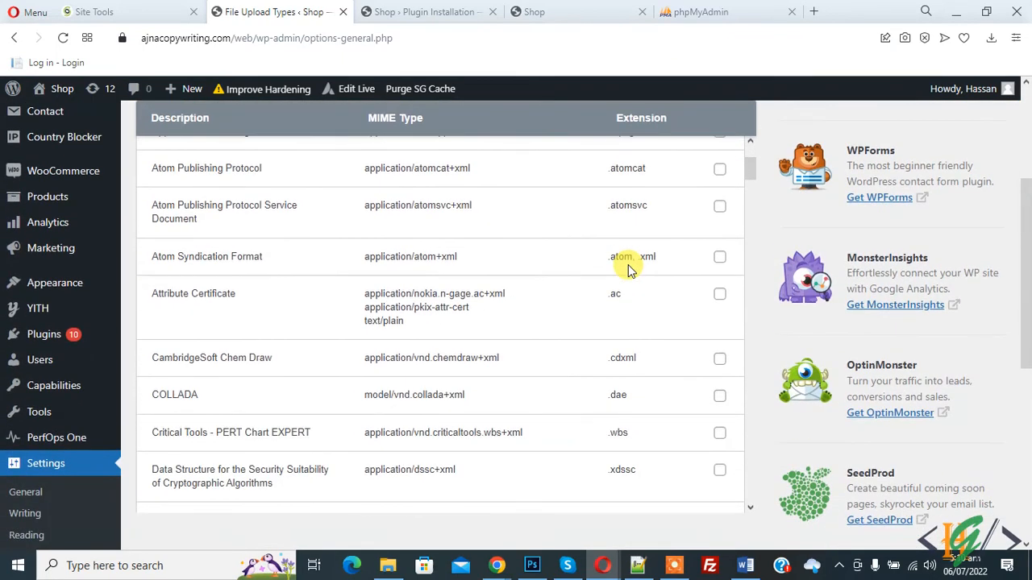
scroll(down, 3)
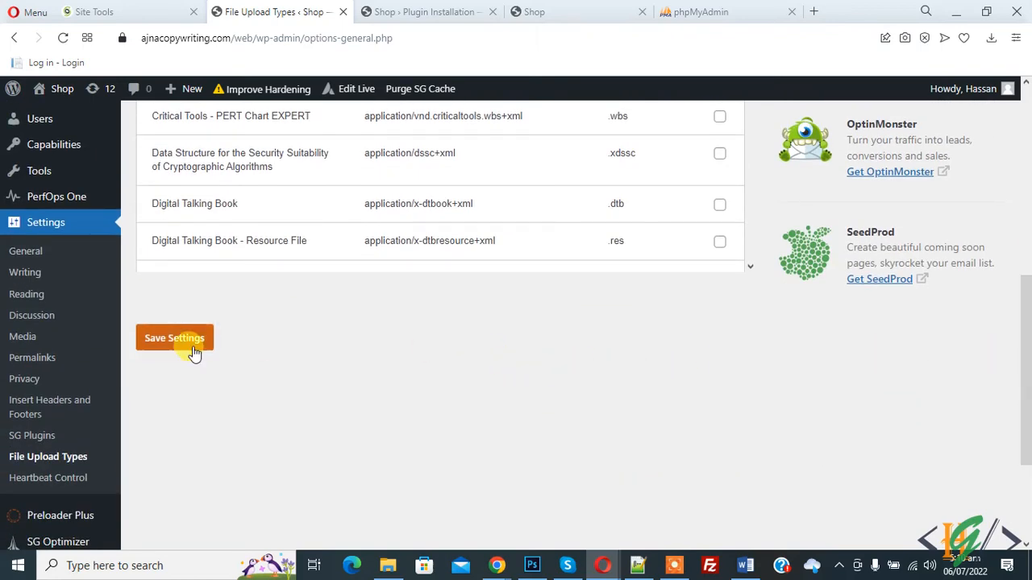
click(174, 339)
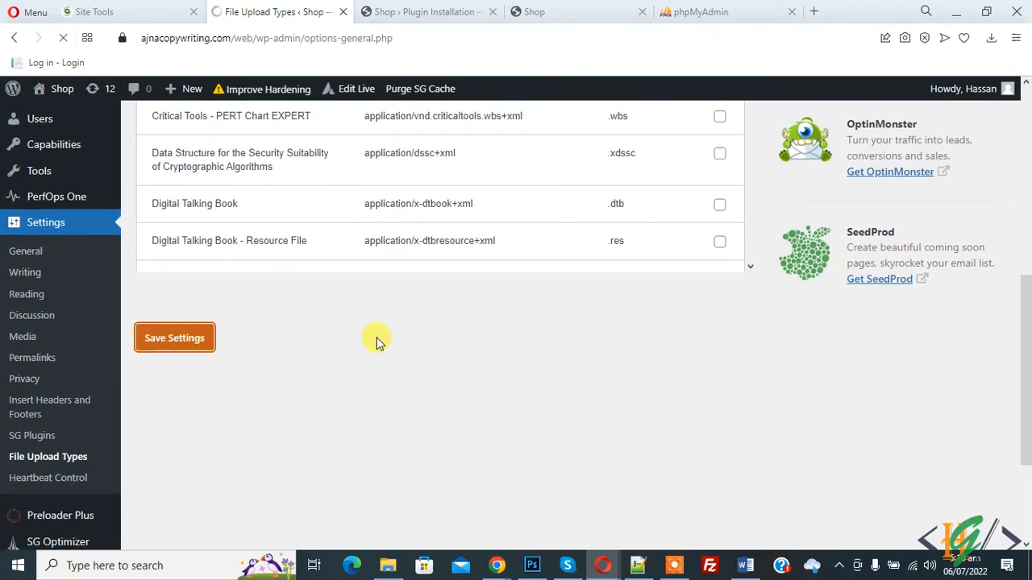